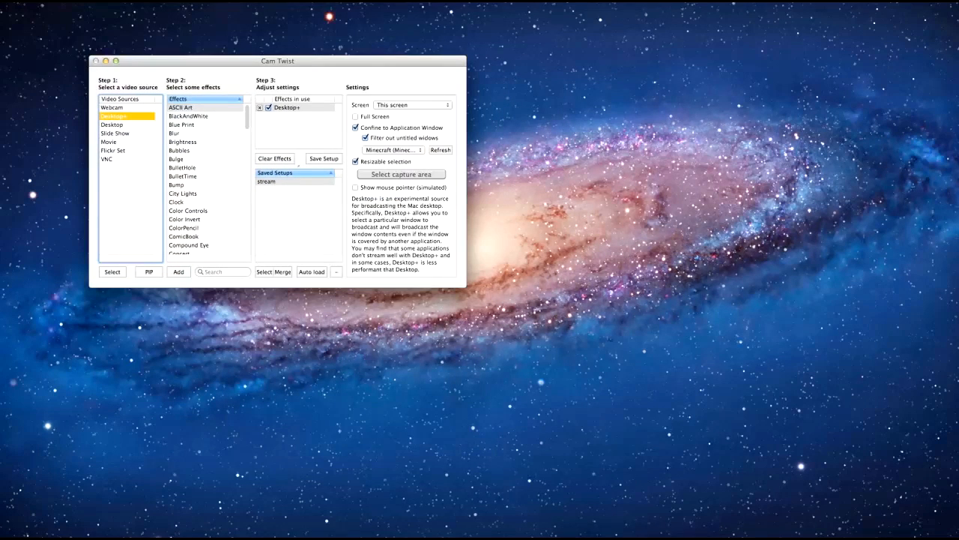
# - Move the CamTwist window to the top-left corner to make room for Minecraft
pyautogui.moveTo(277, 60); pyautogui.dragTo(219, 18)
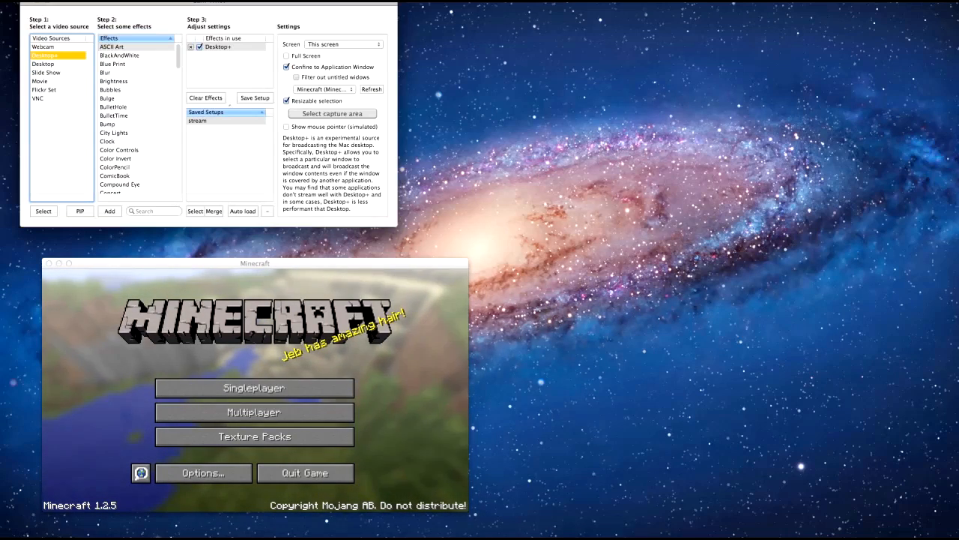
# - Choose Minecraft in the Confine to Application Window list for the Desktop+ source
pyautogui.click(297, 77)
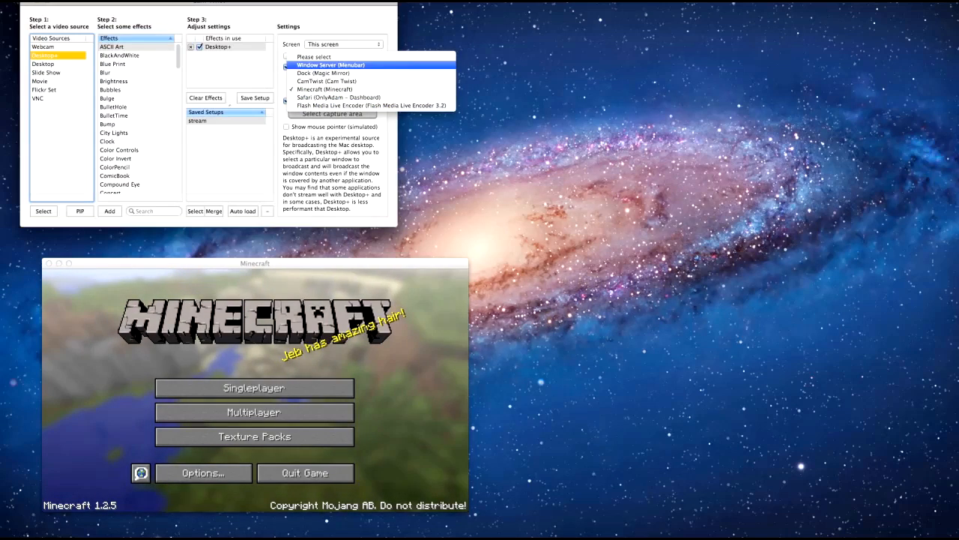
pyautogui.click(324, 90)
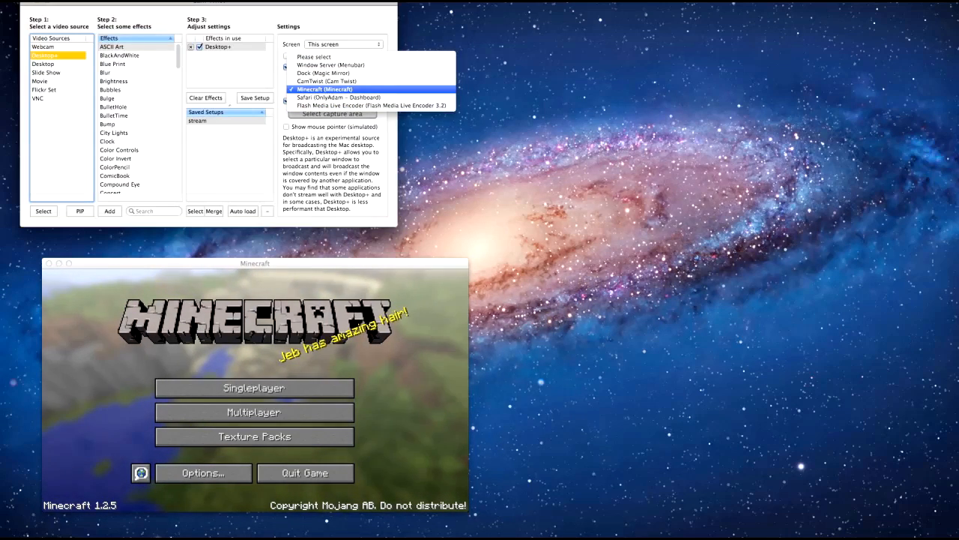
pyautogui.click(324, 90)
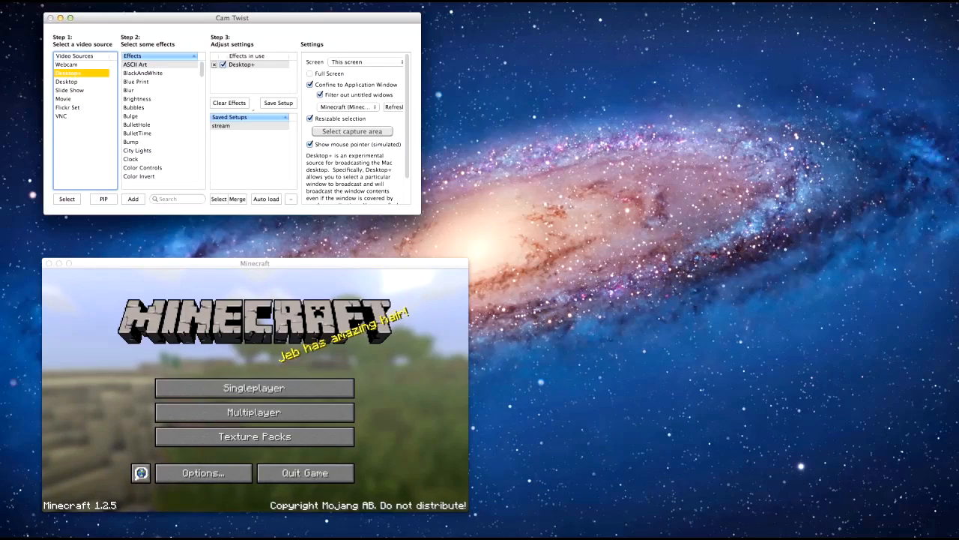
# - Mark the capture area around the Minecraft window and finish selecting it
pyautogui.click(351, 131)
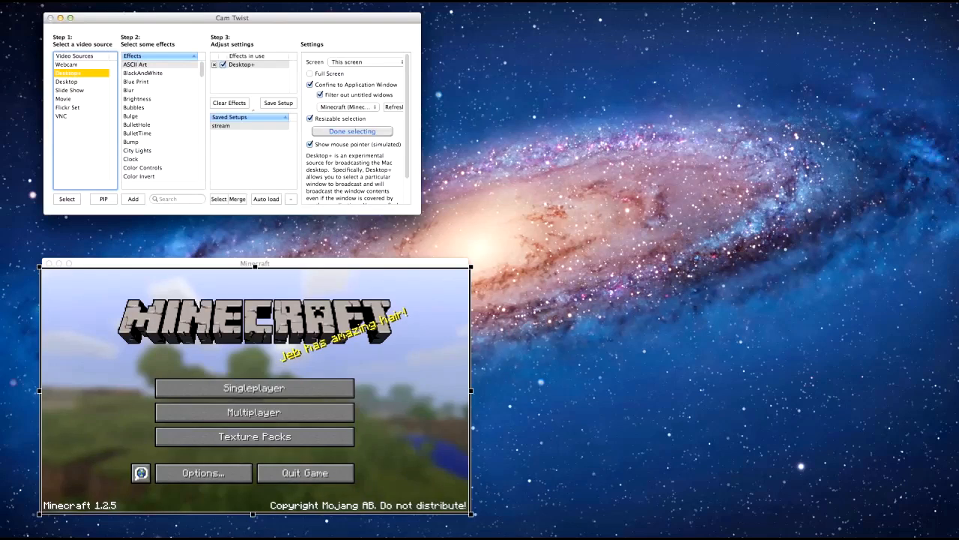
pyautogui.click(351, 132)
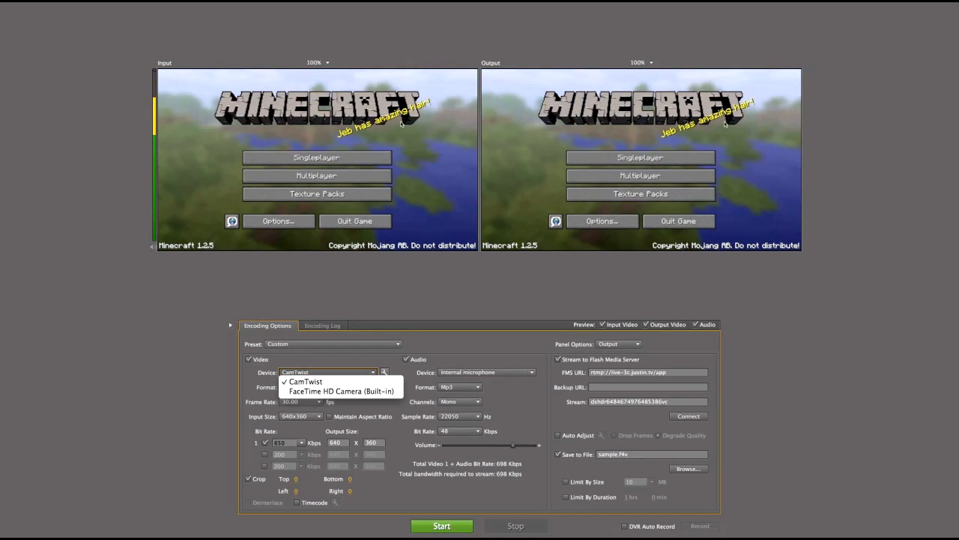
# - Select CamTwist as the video device under Encoding Options
pyautogui.click(306, 382)
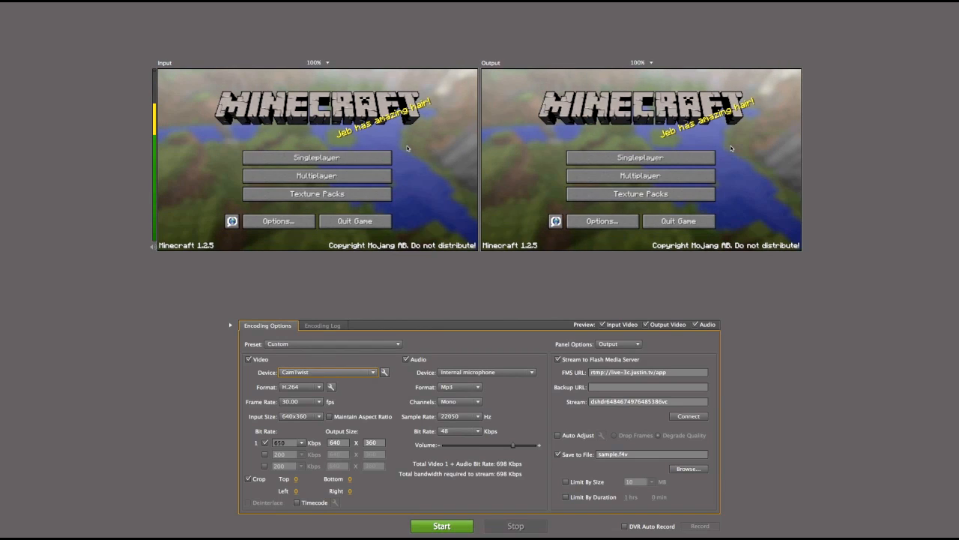
pyautogui.click(327, 371)
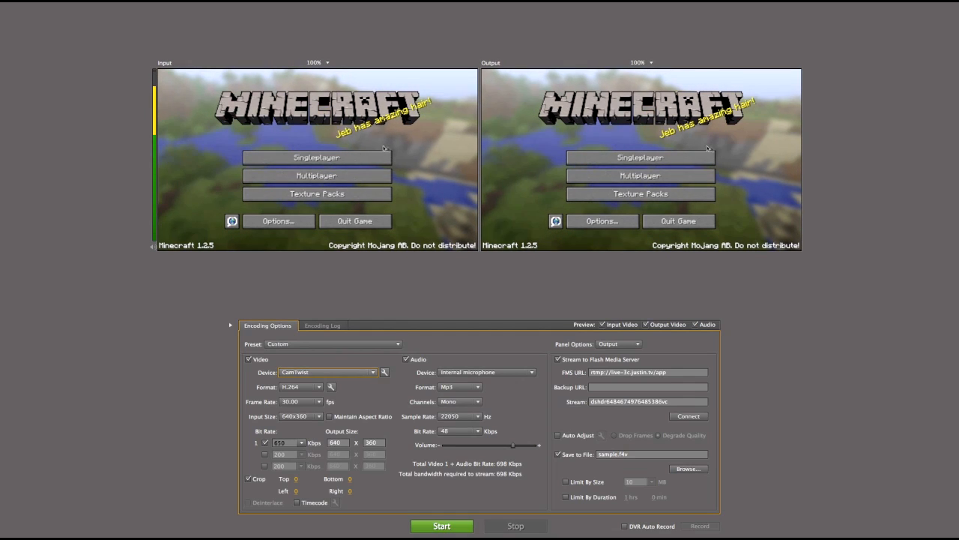
# - Choose 640x360 as the video input size
pyautogui.click(321, 417)
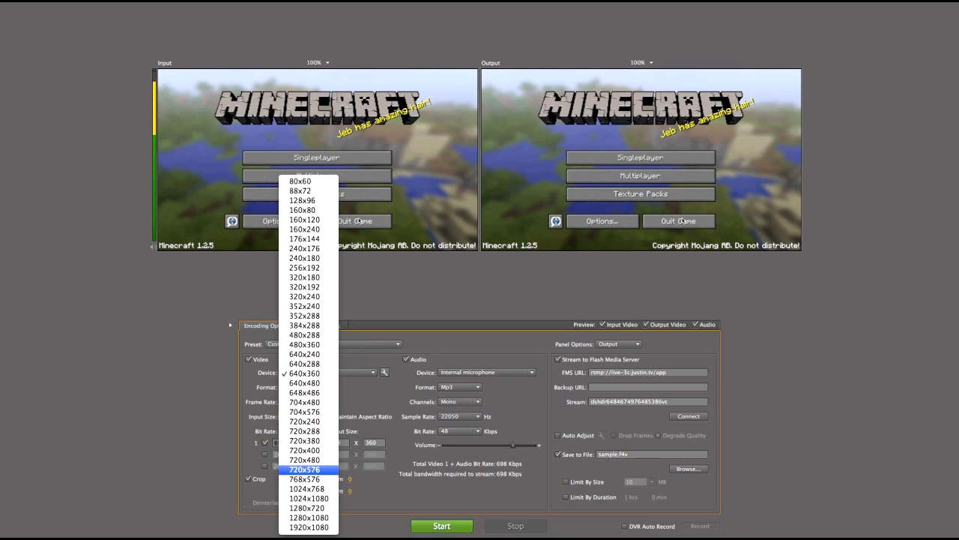
pyautogui.click(306, 489)
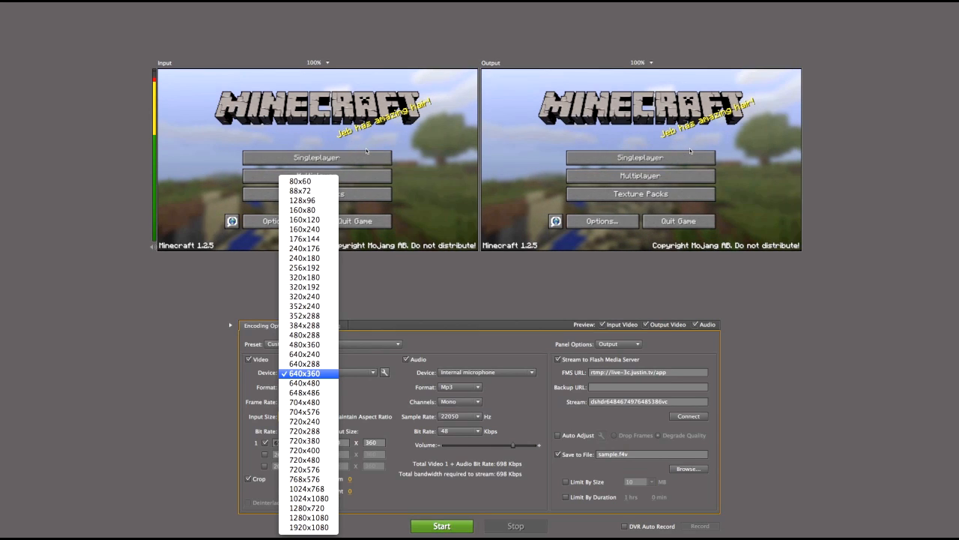
pyautogui.click(302, 372)
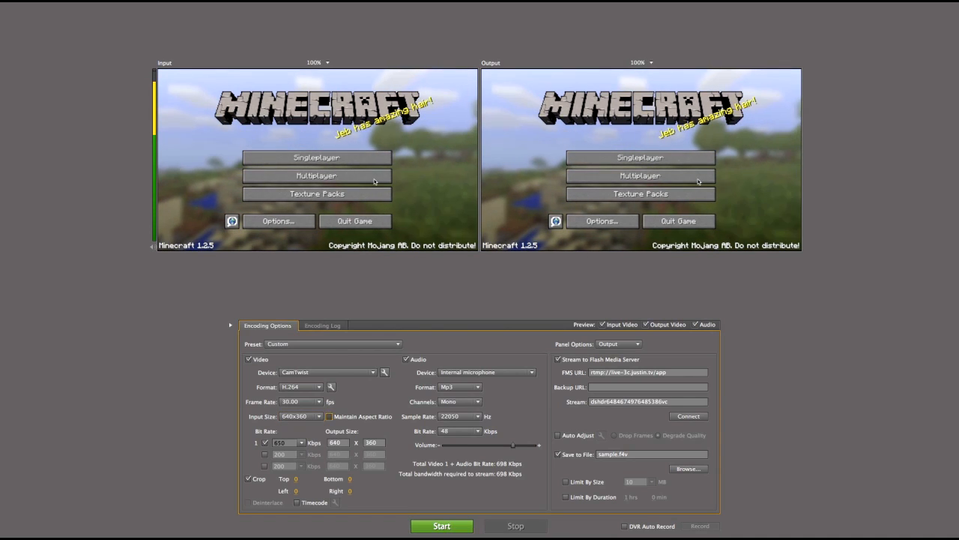
pyautogui.click(327, 417)
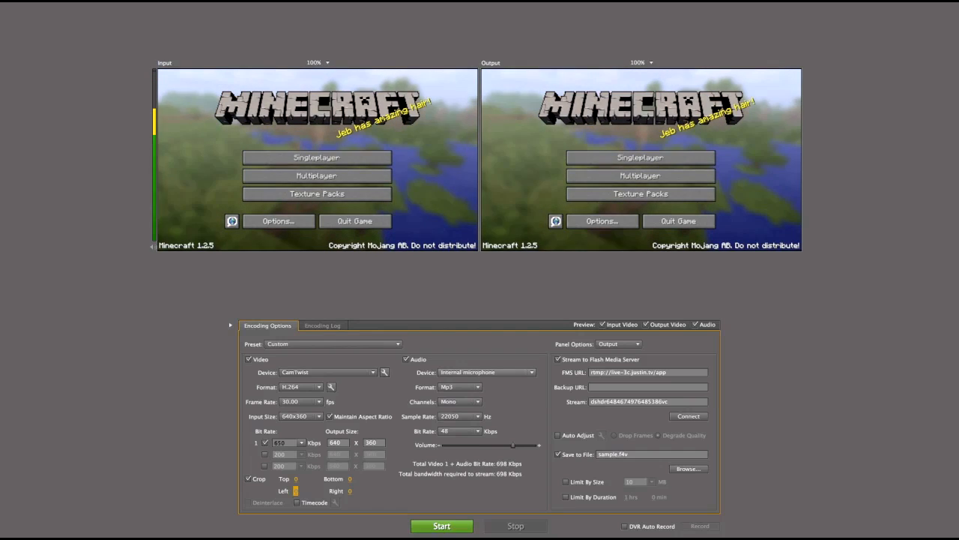
pyautogui.click(530, 372)
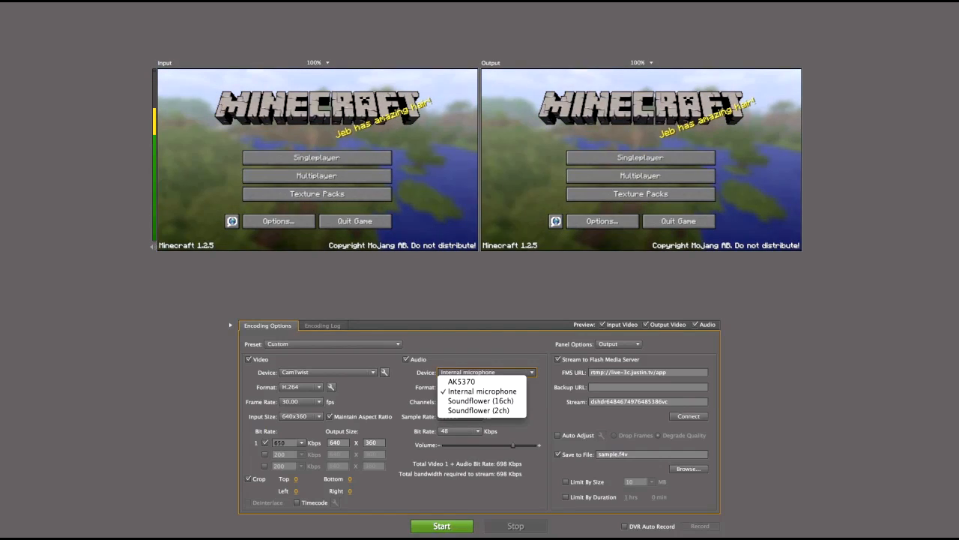
pyautogui.click(481, 390)
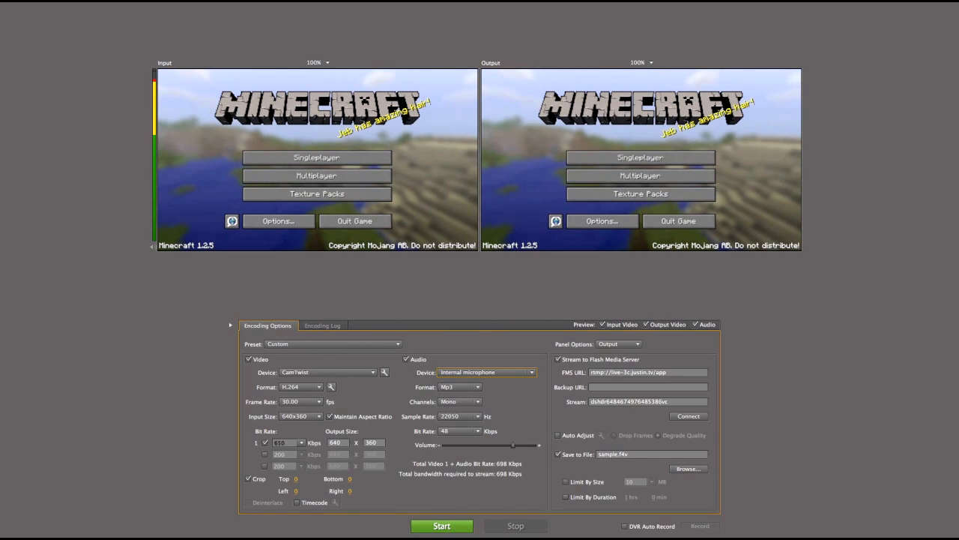
# - Select the encoder fields before switching to the Twitch Broadcaster Dashboard
pyautogui.tripleClick(647, 402)
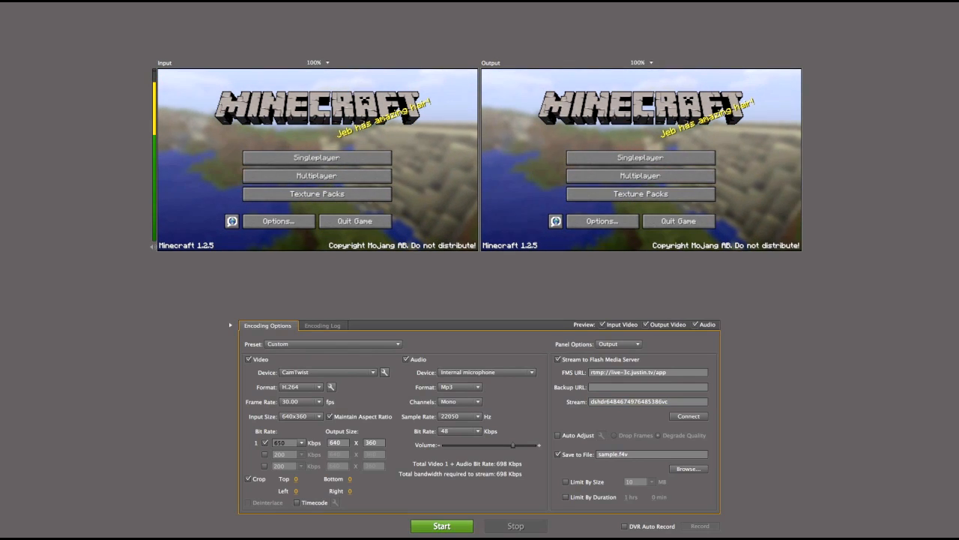
pyautogui.tripleClick(648, 401)
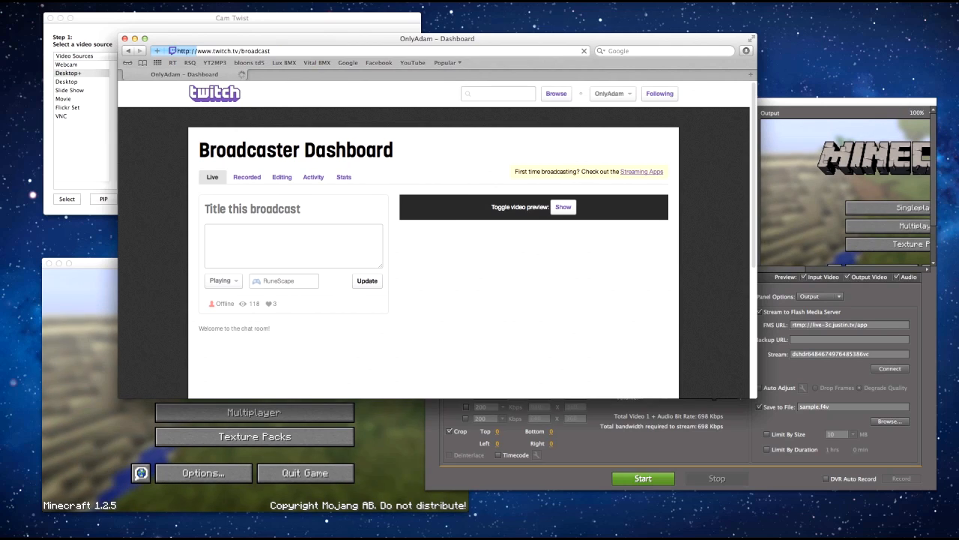
# - View Twitch's streaming applications page and find Flash Media Encoder in the list
pyautogui.click(641, 171)
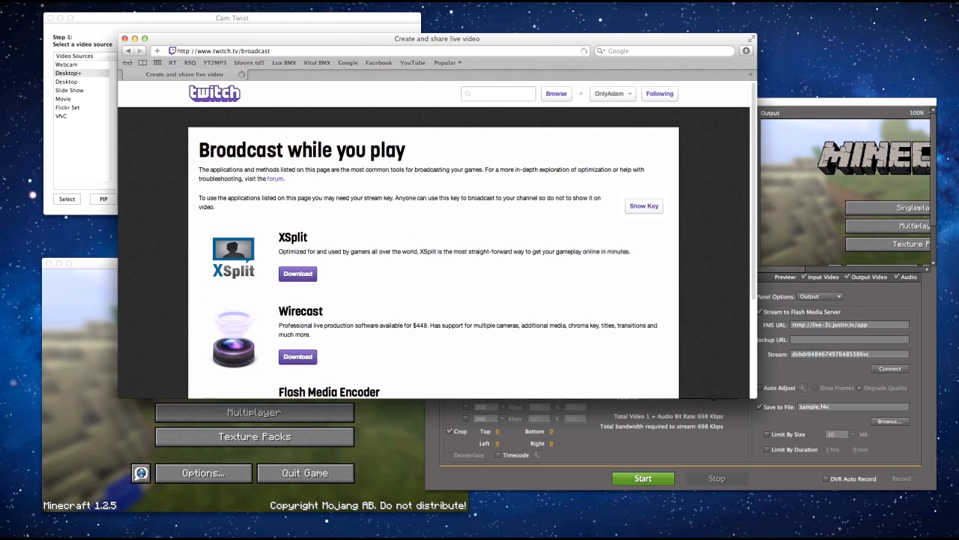
pyautogui.scroll(-3)
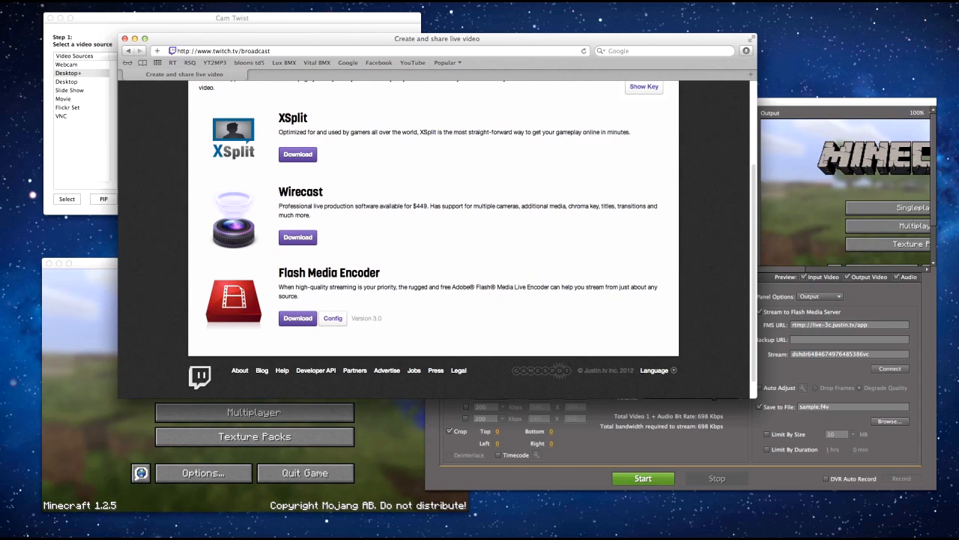
pyautogui.scroll(-3)
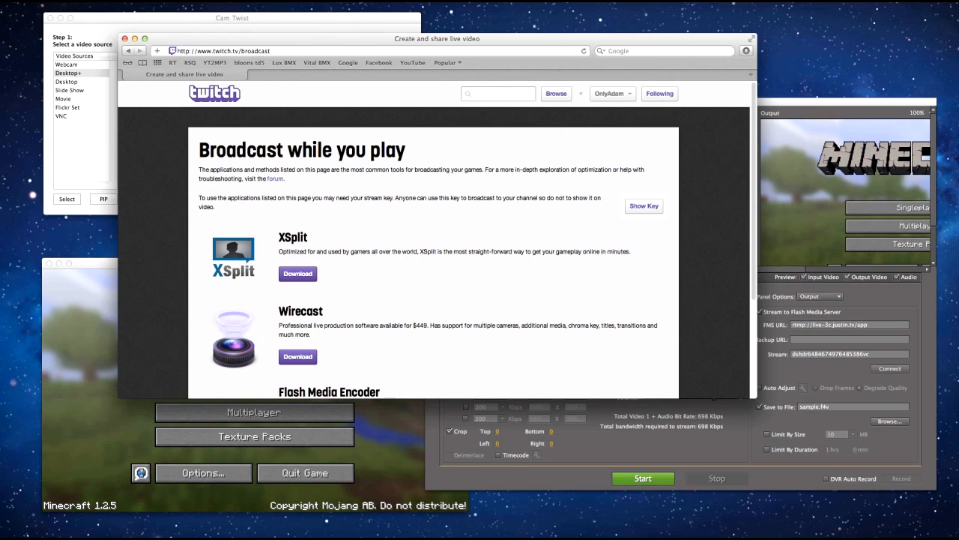
pyautogui.scroll(-3)
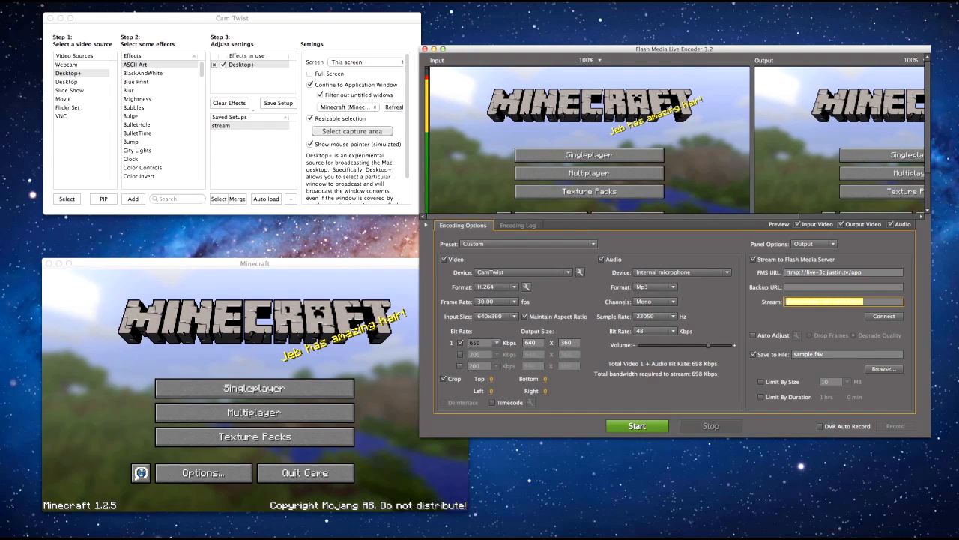
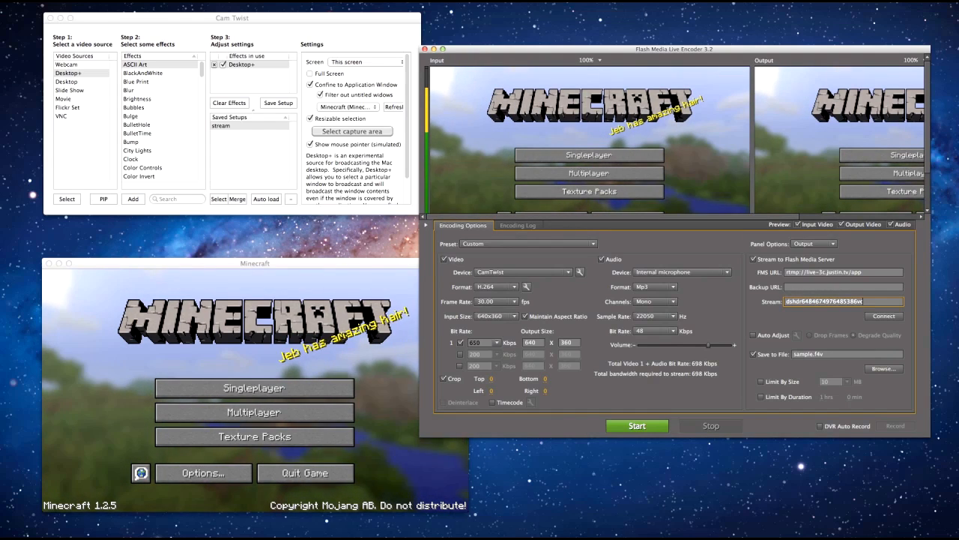